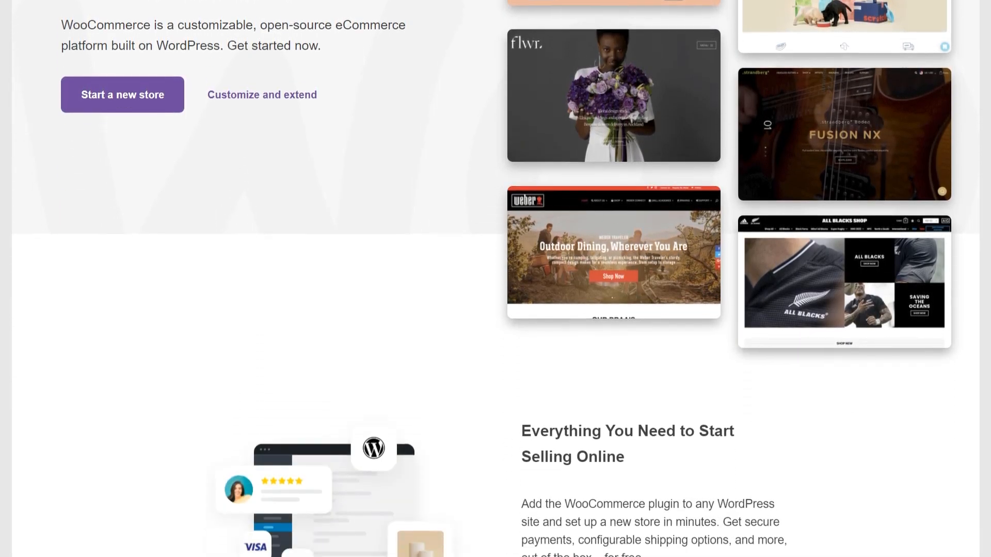
Step: Scroll the WooCommerce homepage past the showcase stores to the 'Customize and Extend' section
{"action": "scroll", "scroll_direction": "down", "scroll_amount": 3}
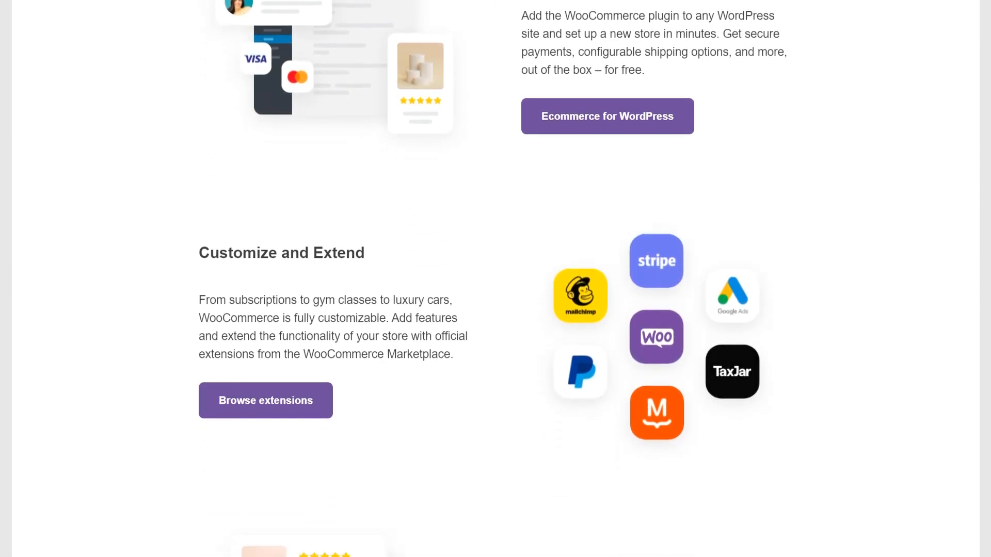
{"action": "scroll", "scroll_direction": "down", "scroll_amount": 3}
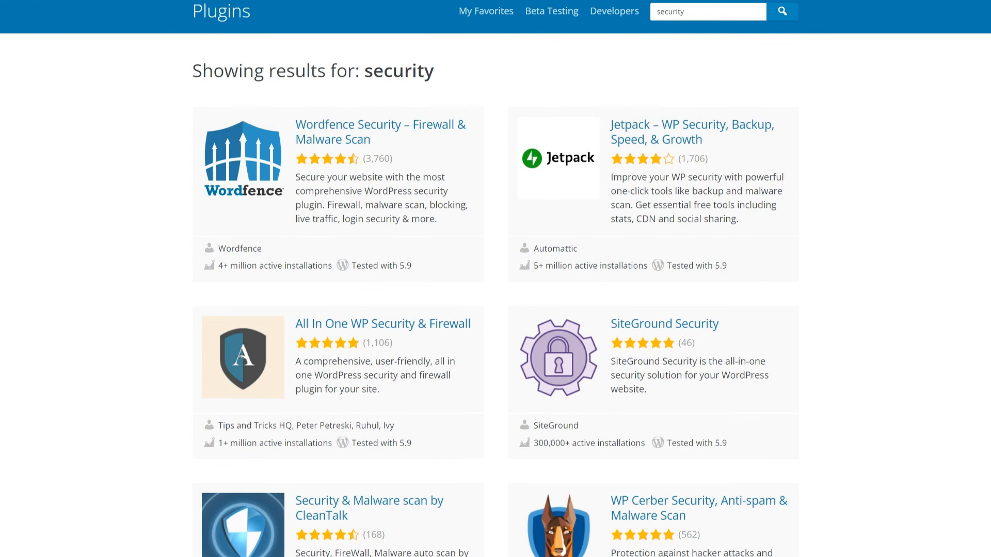
Step: Scroll the 'security' plugin results down to the CleanTalk and WP Cerber entries
{"action": "scroll", "scroll_direction": "down", "scroll_amount": 3}
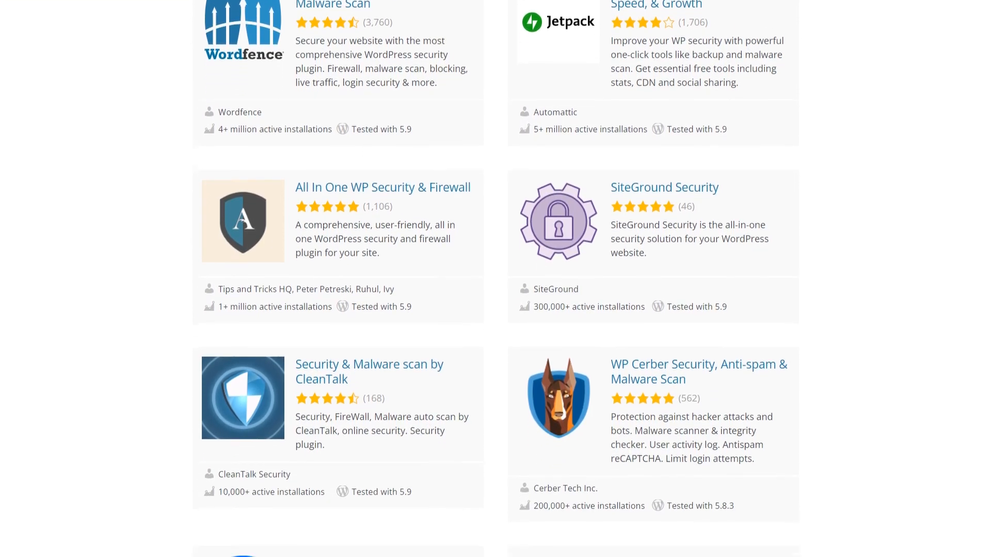
{"action": "scroll", "scroll_direction": "down", "scroll_amount": 3}
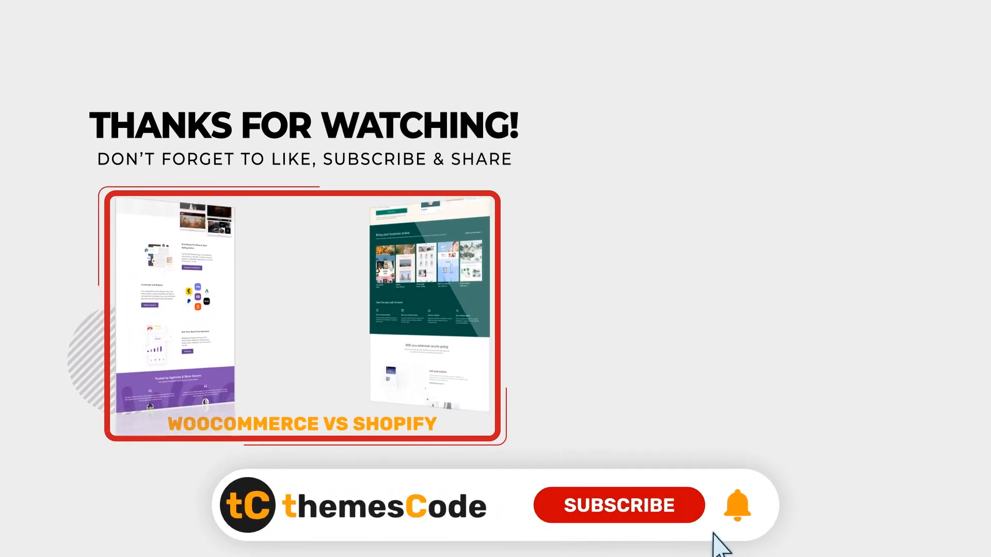
{"action": "mouse_move", "coordinate": [622, 519]}
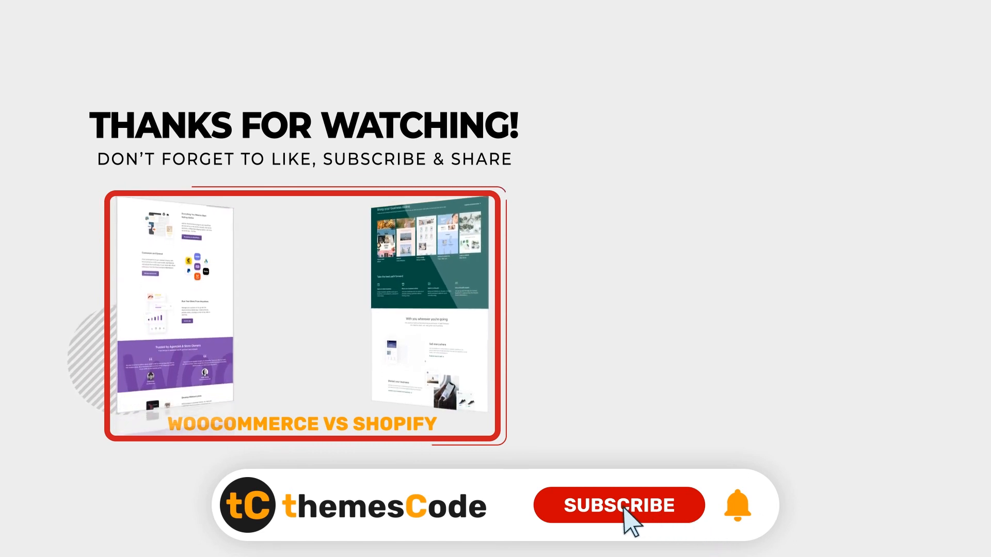
Step: Subscribe to the themesCode channel so the red button reads SUBSCRIBED
{"action": "left_click", "coordinate": [619, 504]}
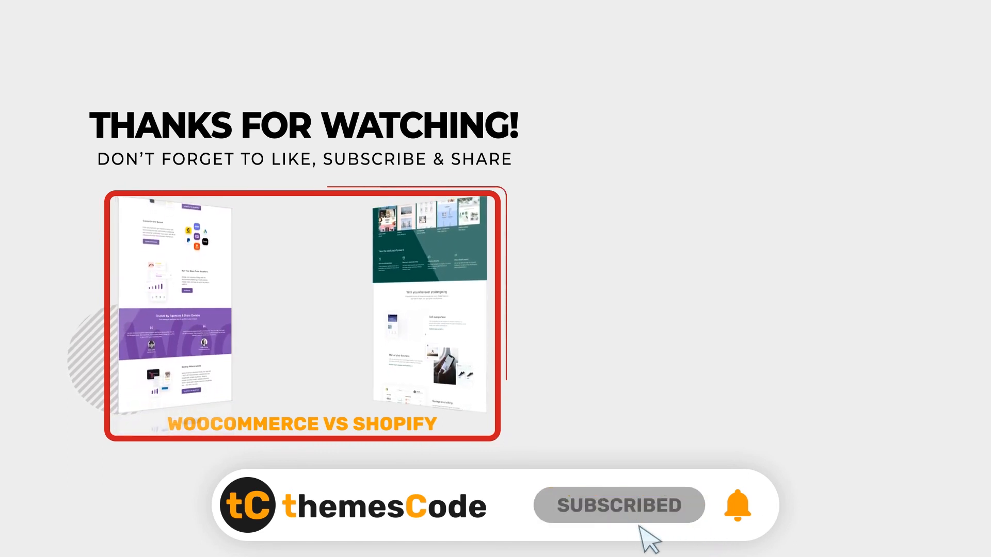